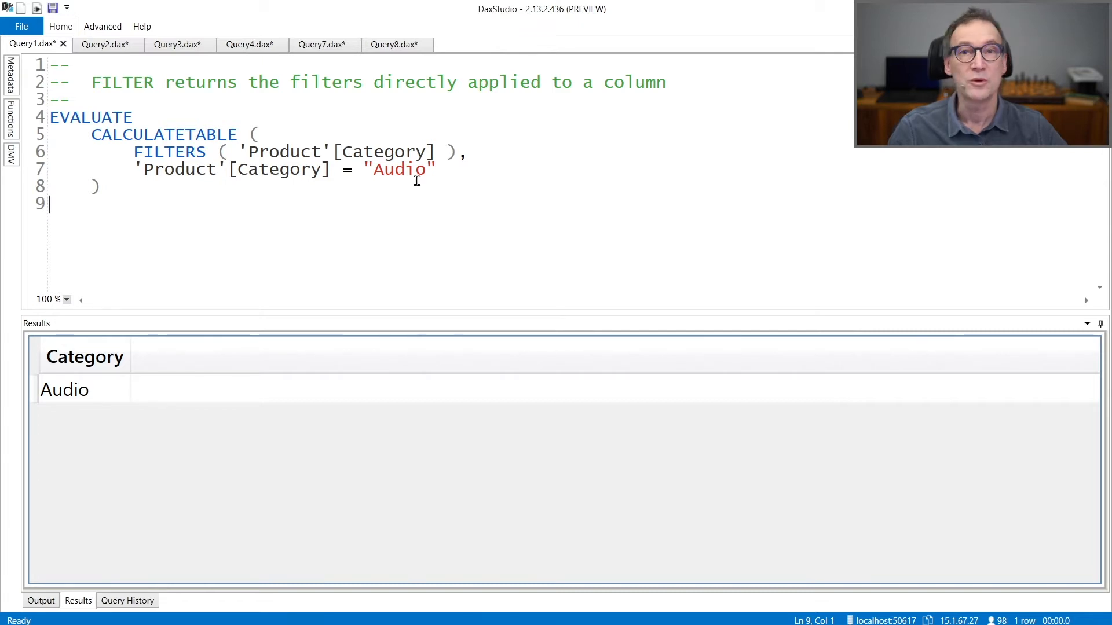
Step: Show the Query2.dax Category IN Audio/Computers query and its two-row result
click(64, 390)
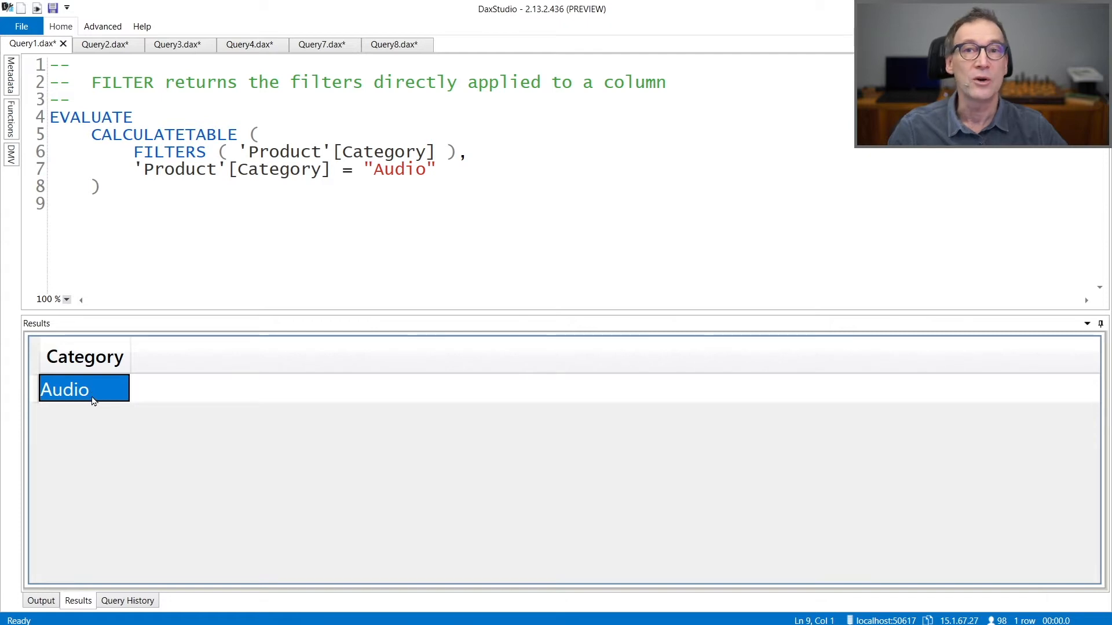
click(104, 44)
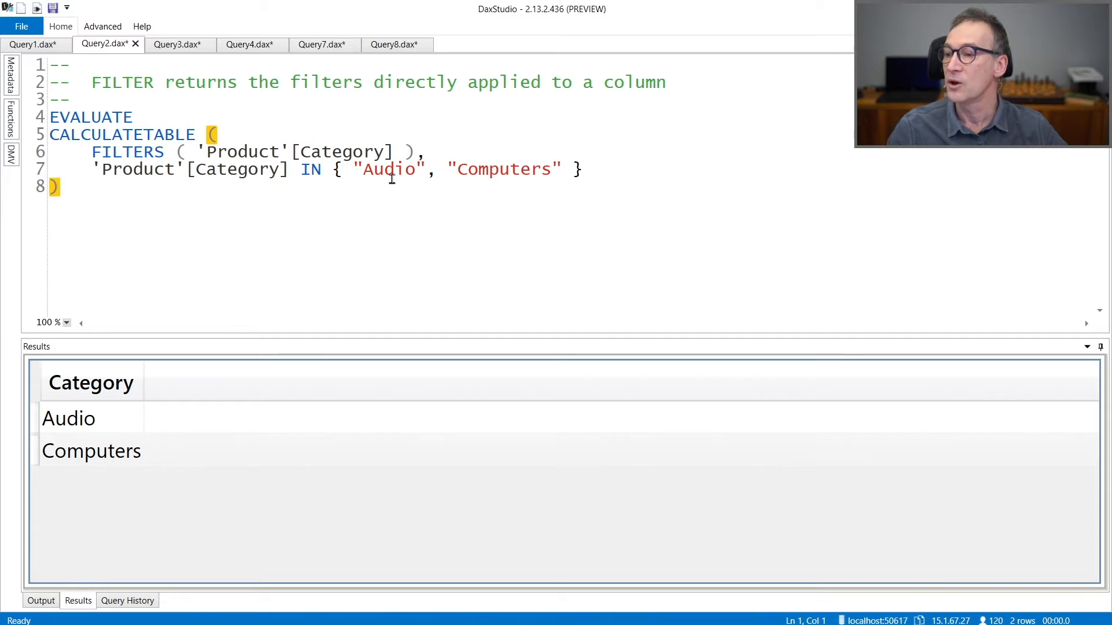
mouse_move(390, 205)
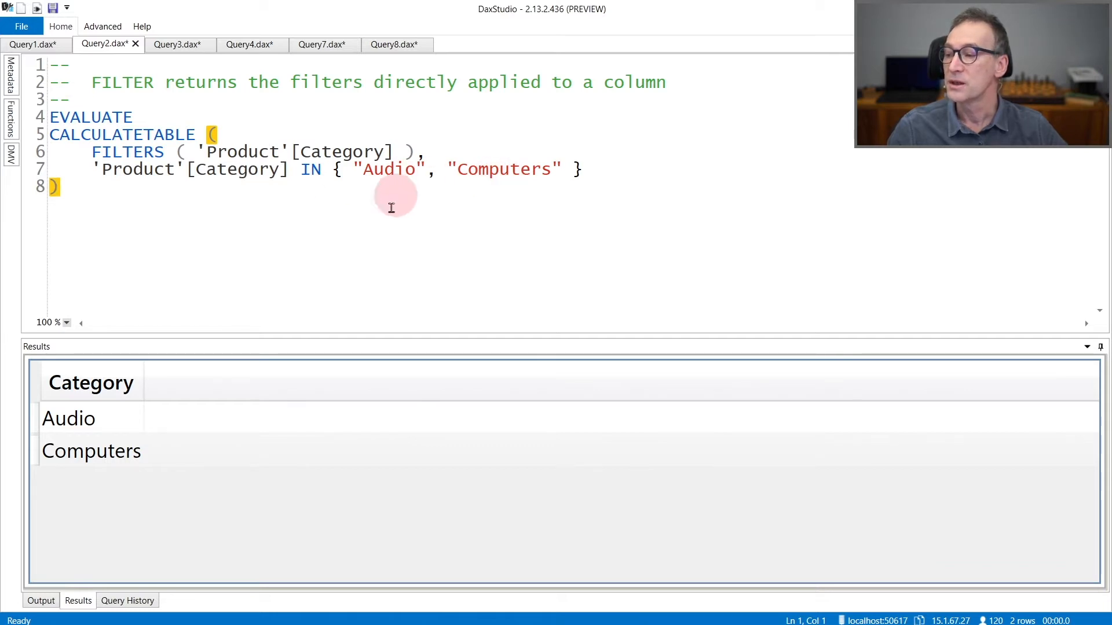
mouse_move(91, 451)
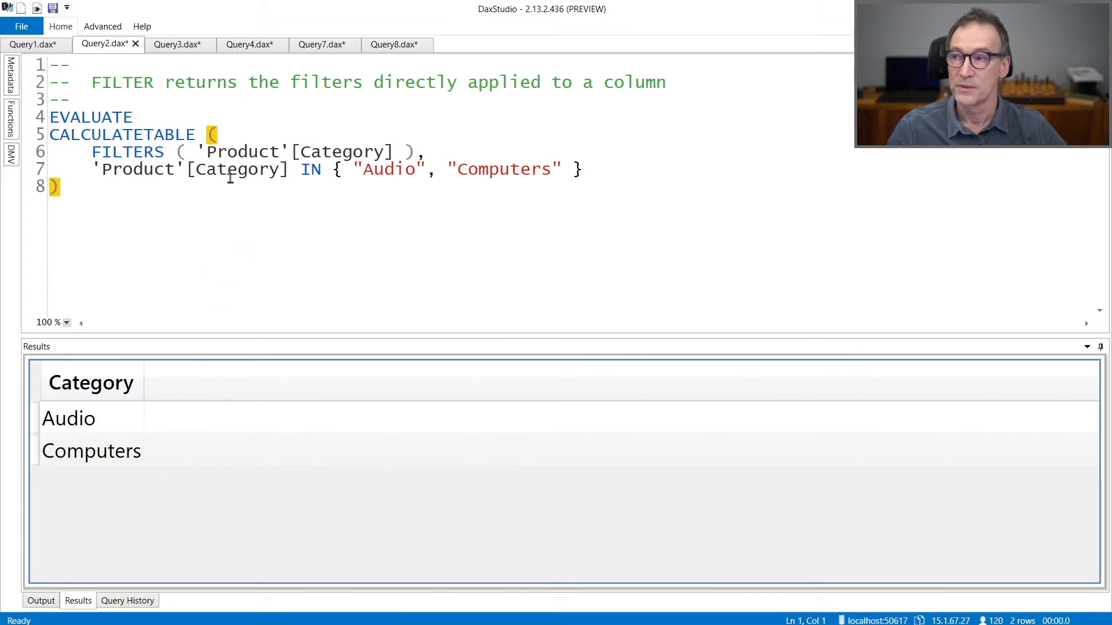
click(175, 44)
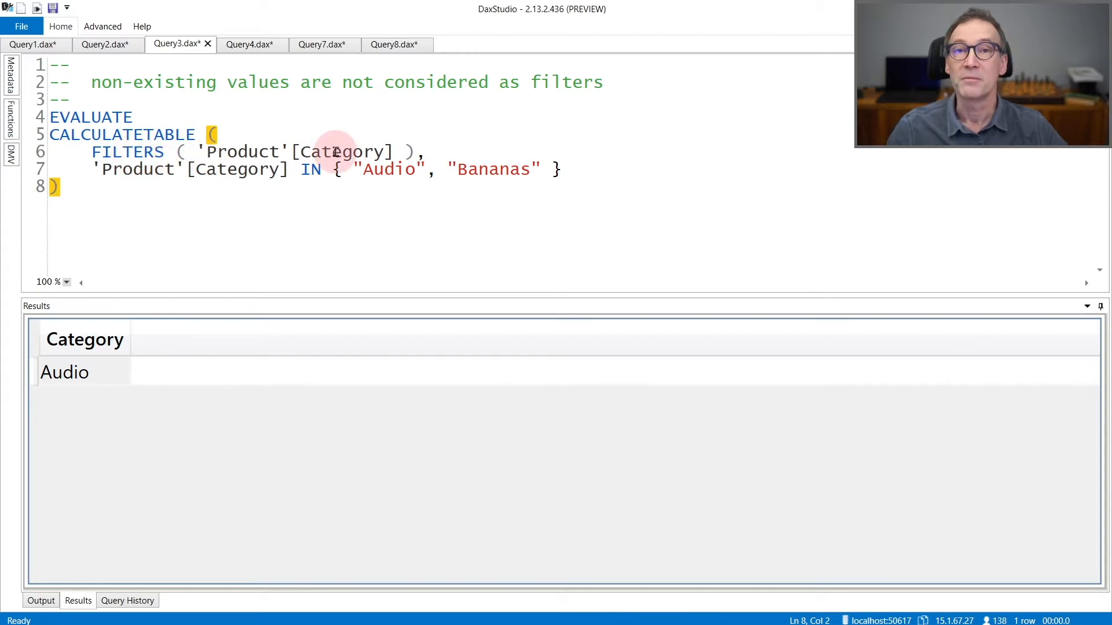
mouse_move(454, 193)
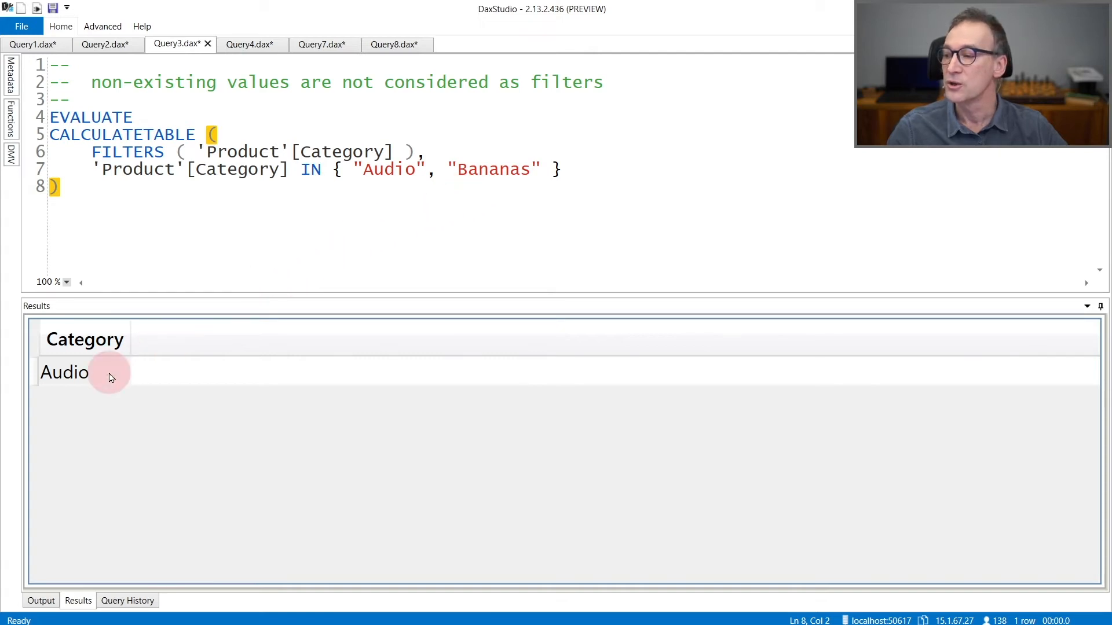
mouse_move(389, 221)
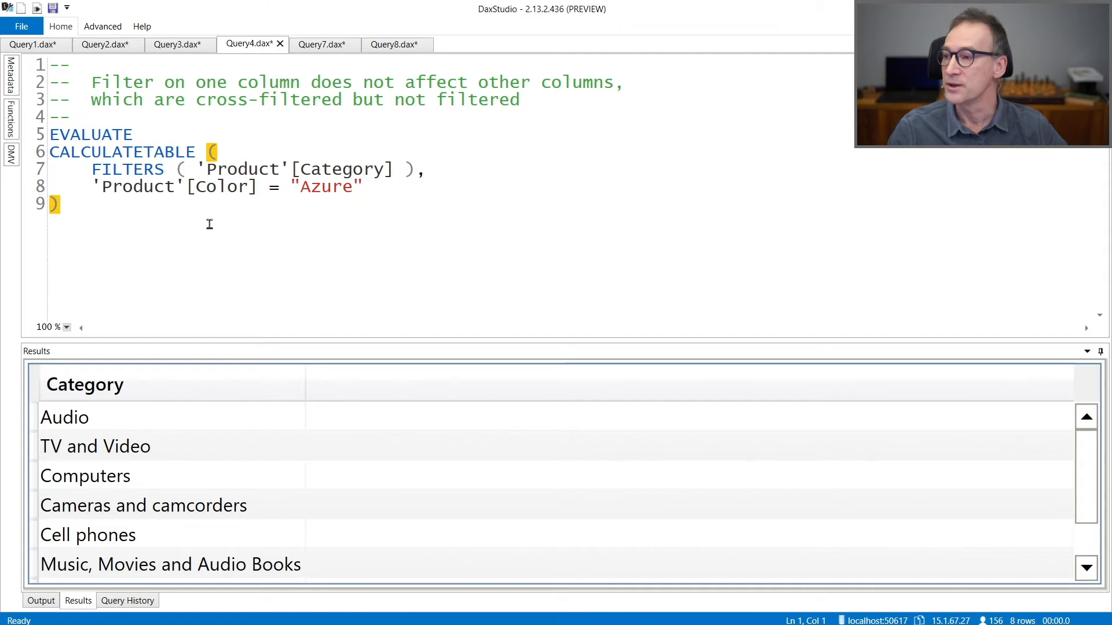
mouse_move(138, 169)
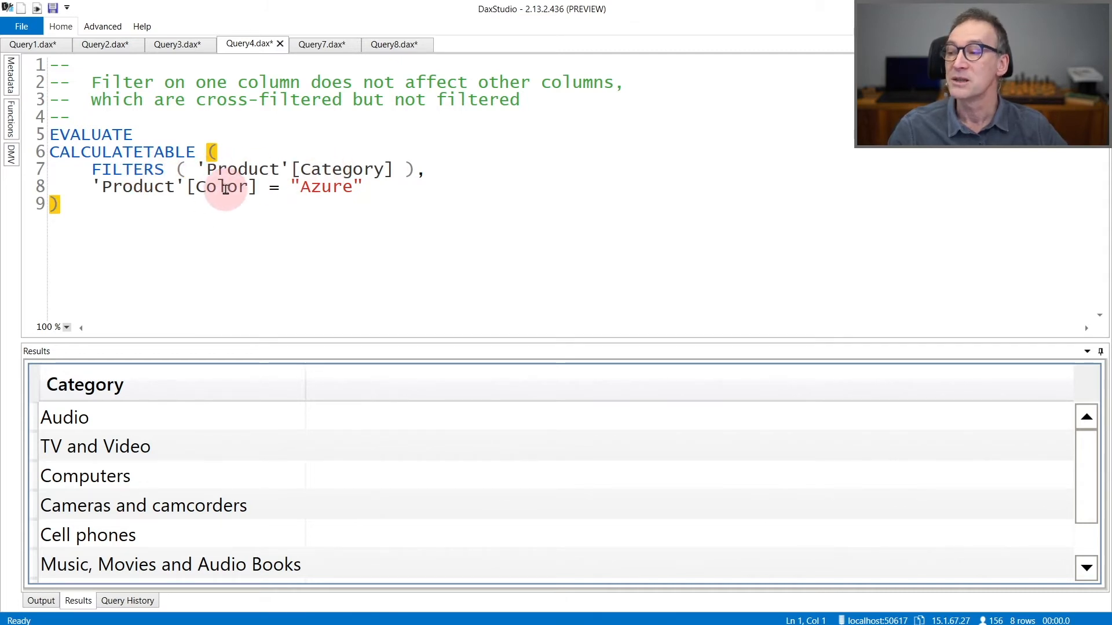
mouse_move(315, 205)
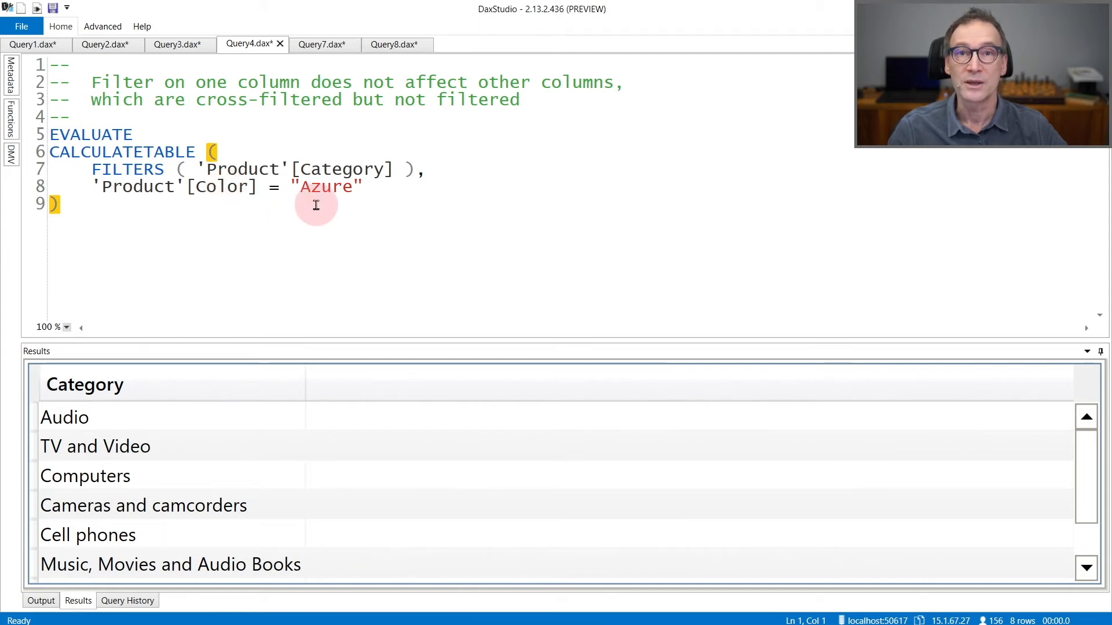
mouse_move(185, 208)
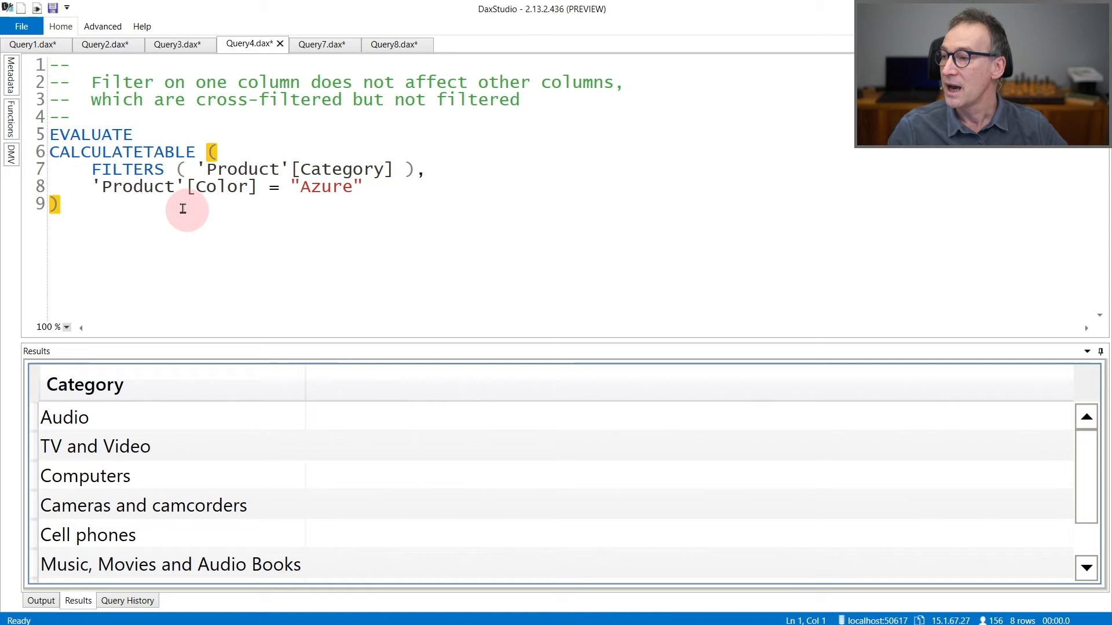
Step: Scroll the Color = Azure query results to confirm all eight categories still appear
scroll(down, 3)
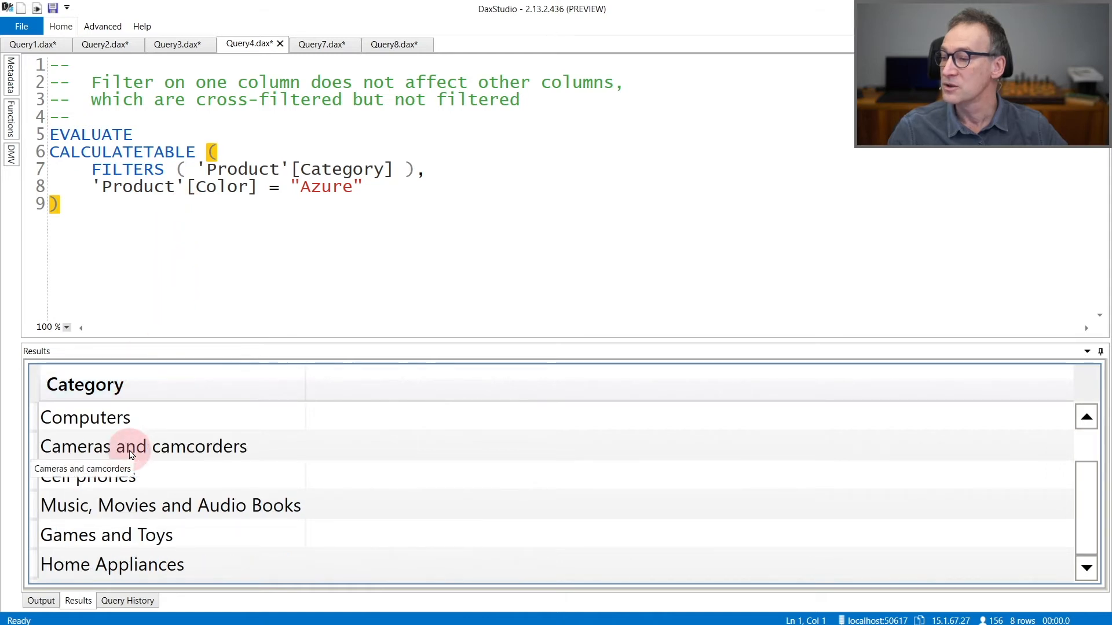
scroll(up, 3)
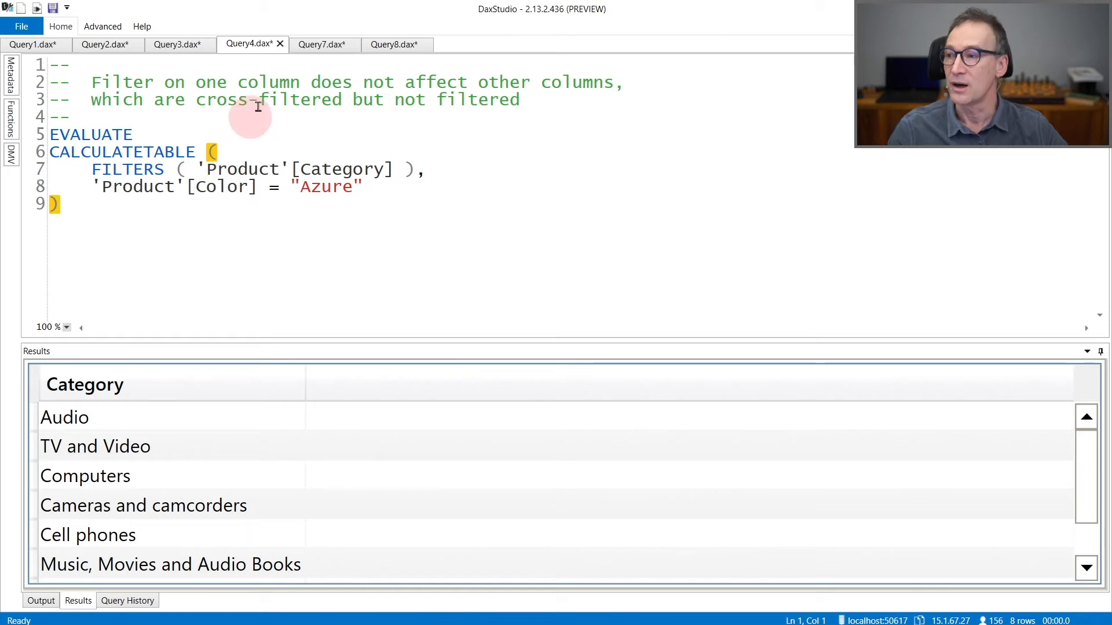
click(320, 44)
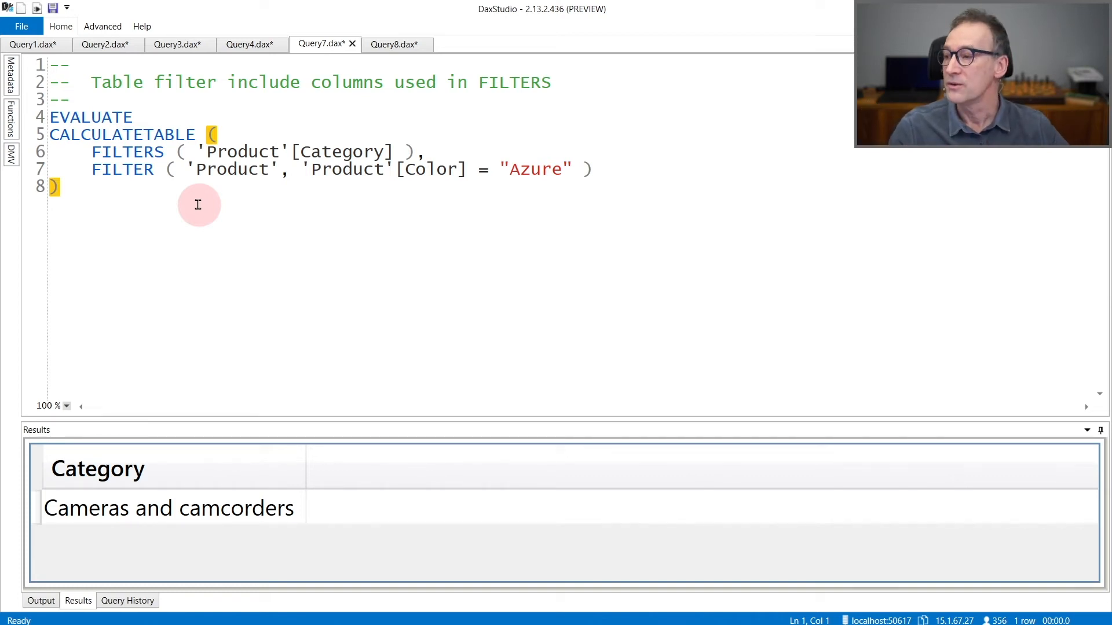
mouse_move(177, 170)
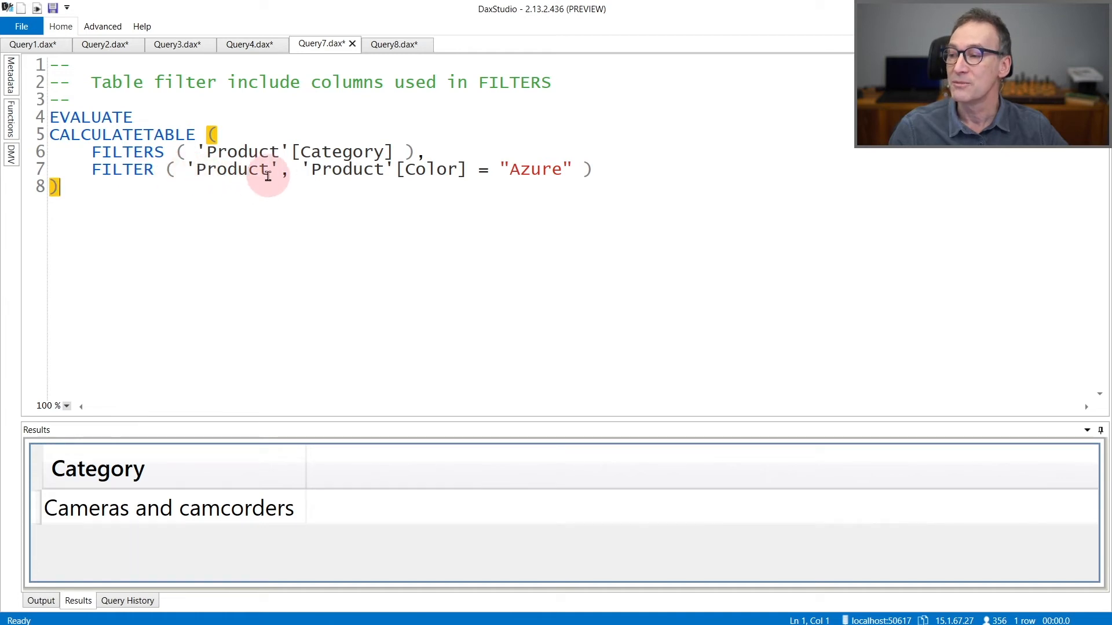
mouse_move(205, 181)
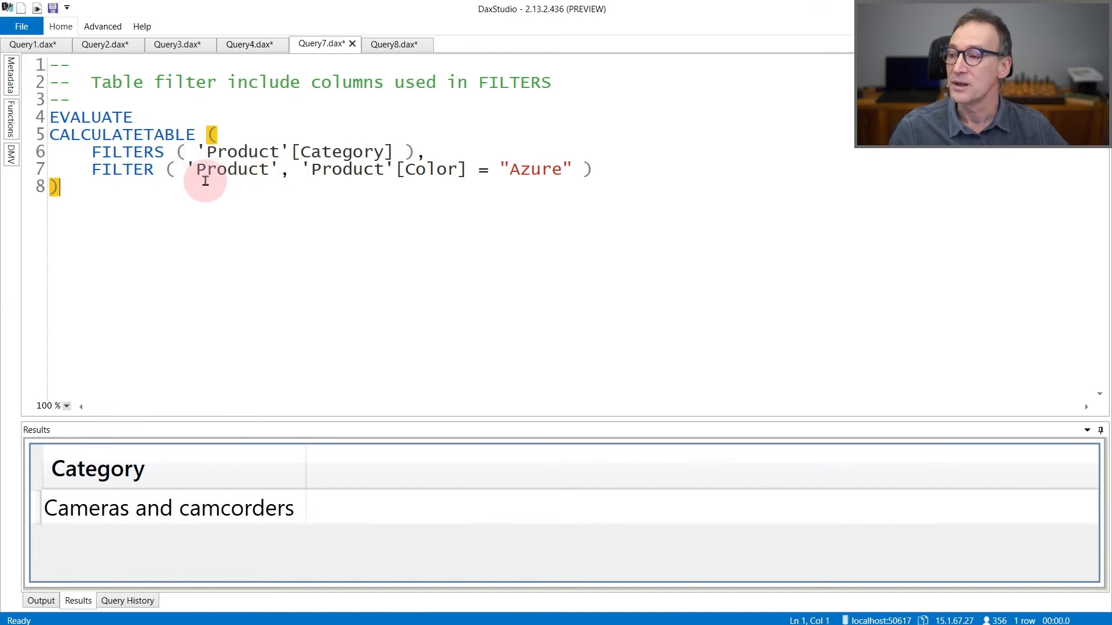
mouse_move(537, 180)
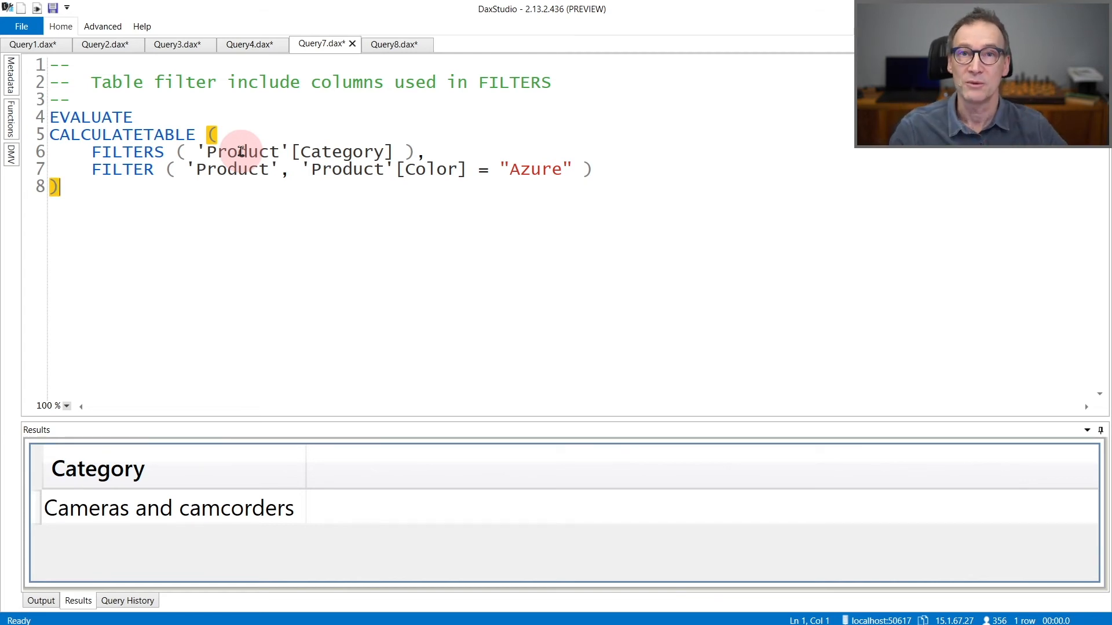
Step: Show the Query7.dax FILTER on Azure products, returning only Cameras and camcorders
click(395, 43)
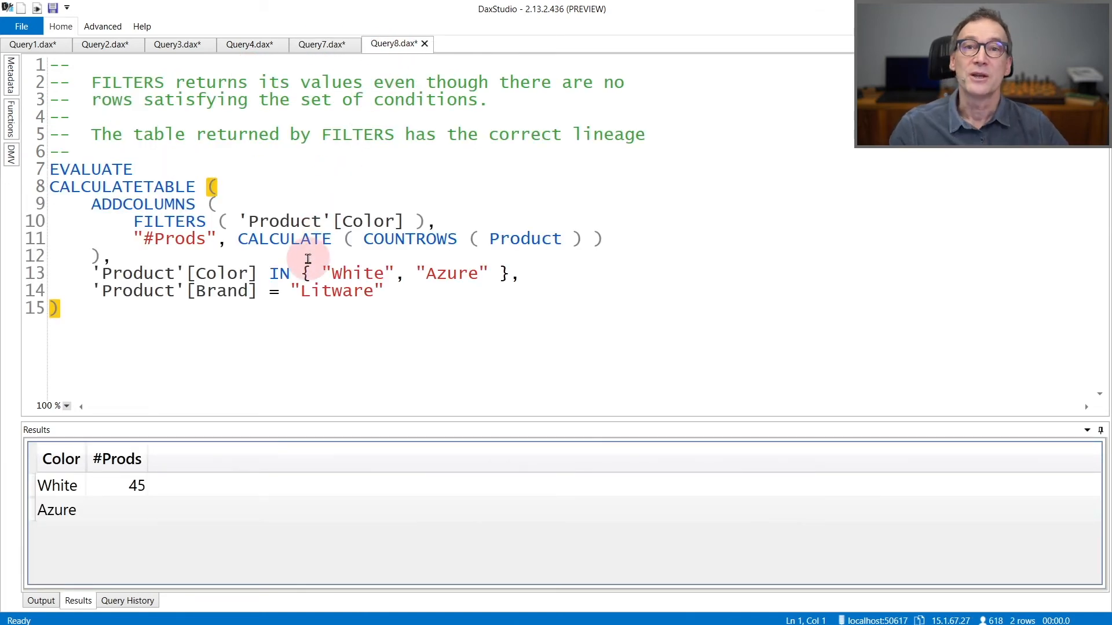
mouse_move(310, 258)
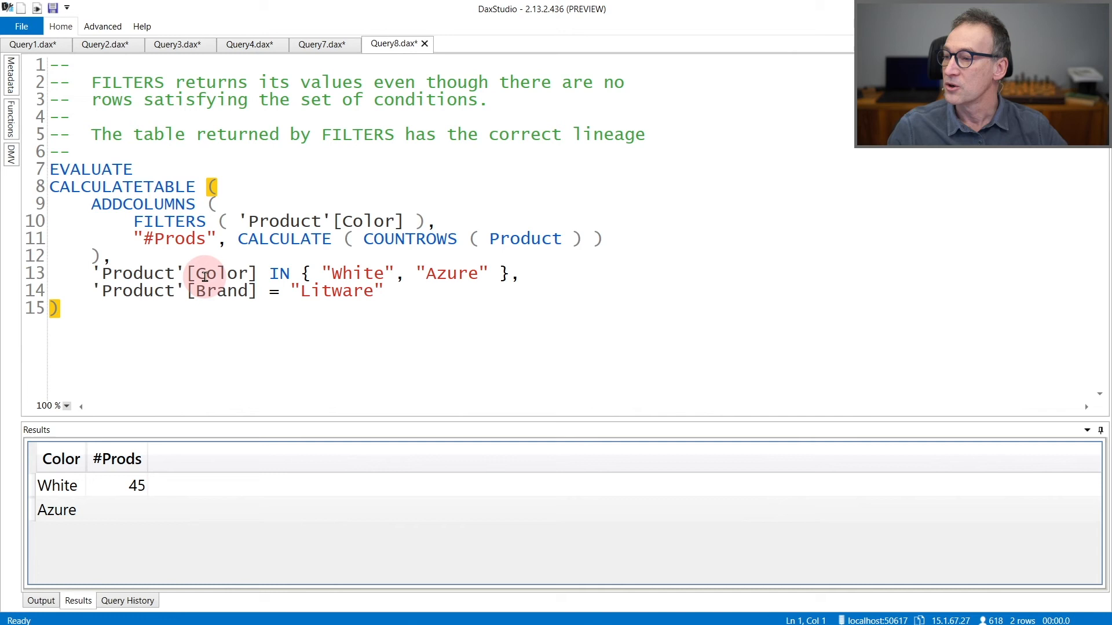
mouse_move(447, 273)
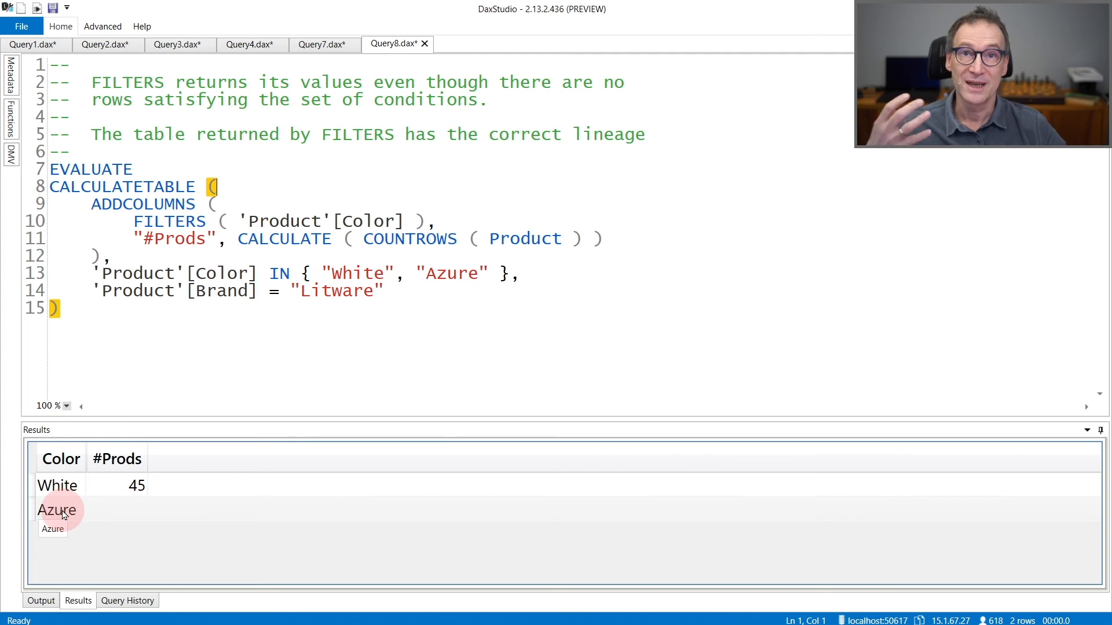
mouse_move(216, 338)
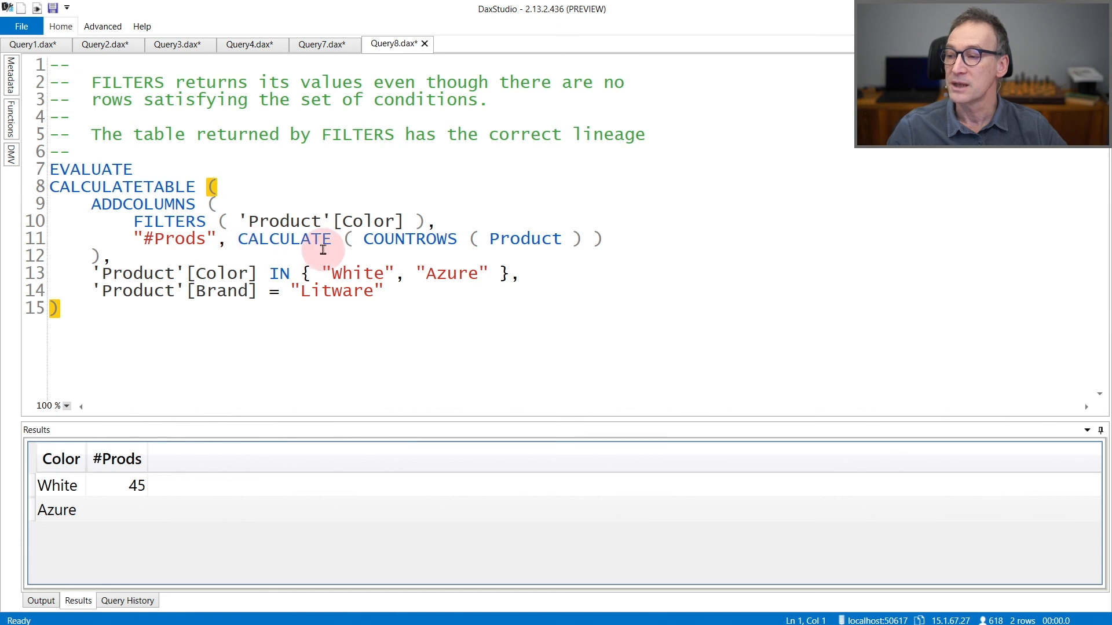
mouse_move(603, 248)
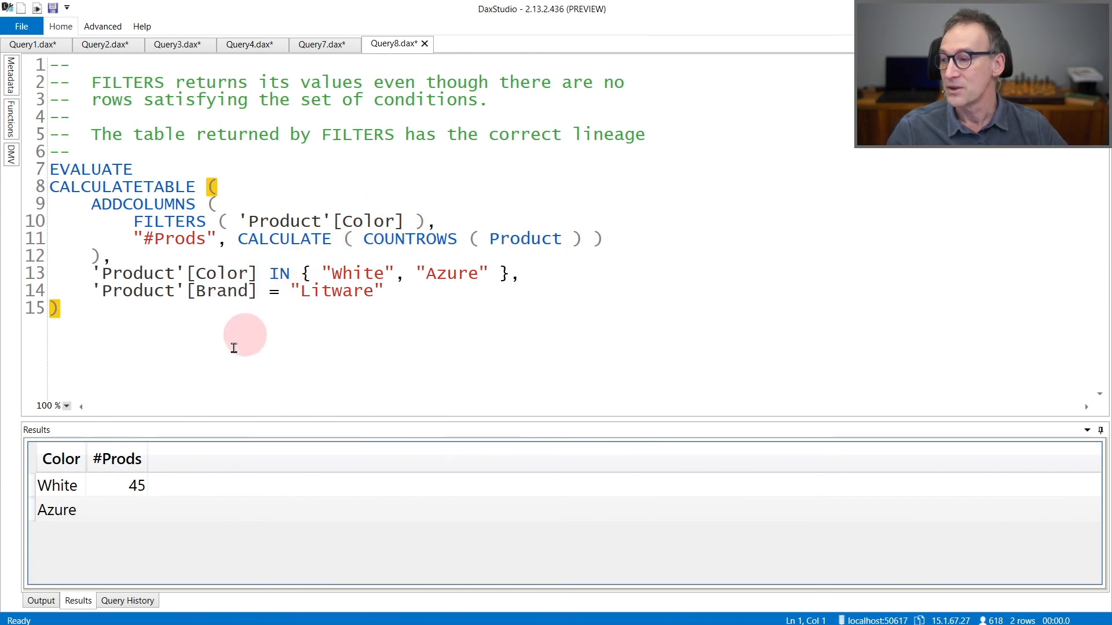
mouse_move(138, 486)
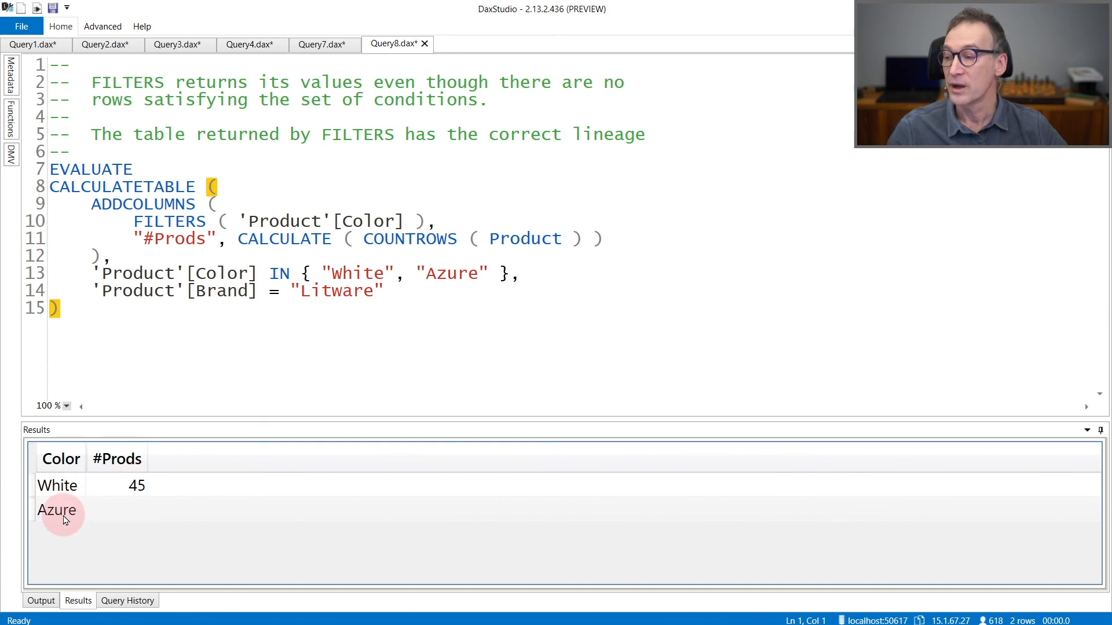
mouse_move(457, 273)
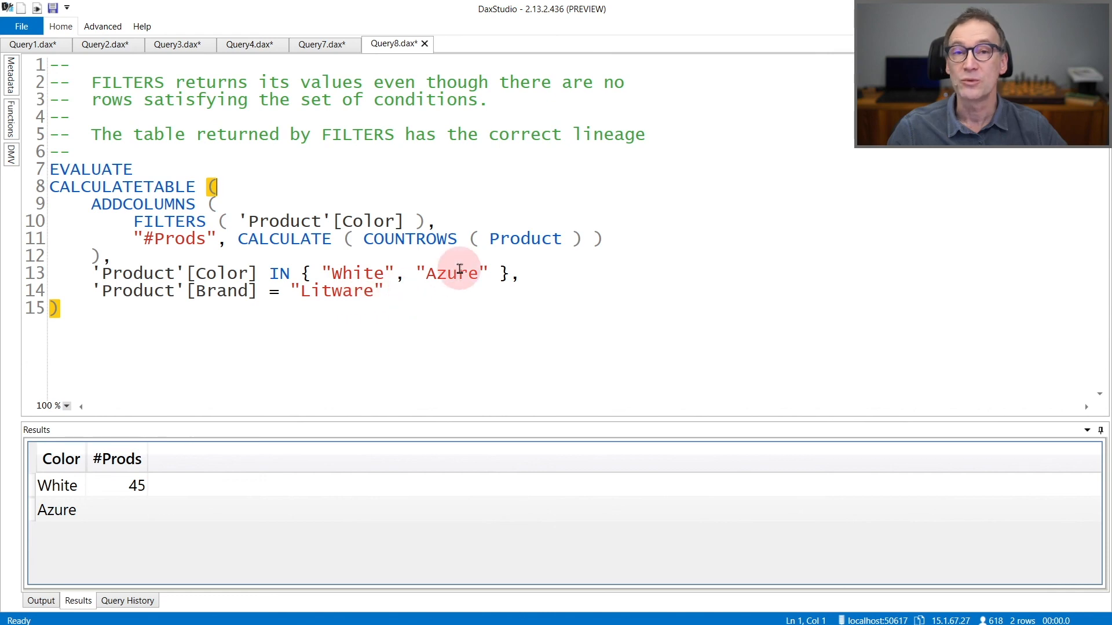